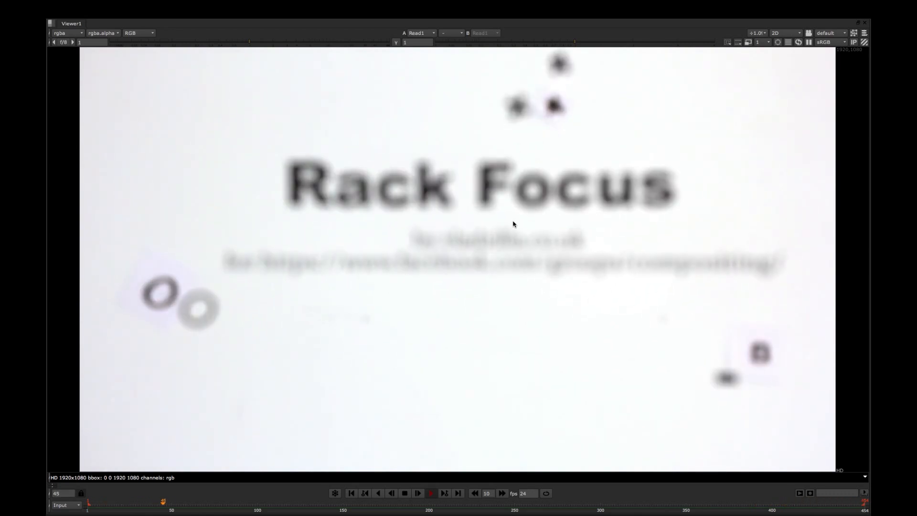
# Leave the title card to show the rack-focus script with its defocused marker plate.
pyautogui.click(417, 492)
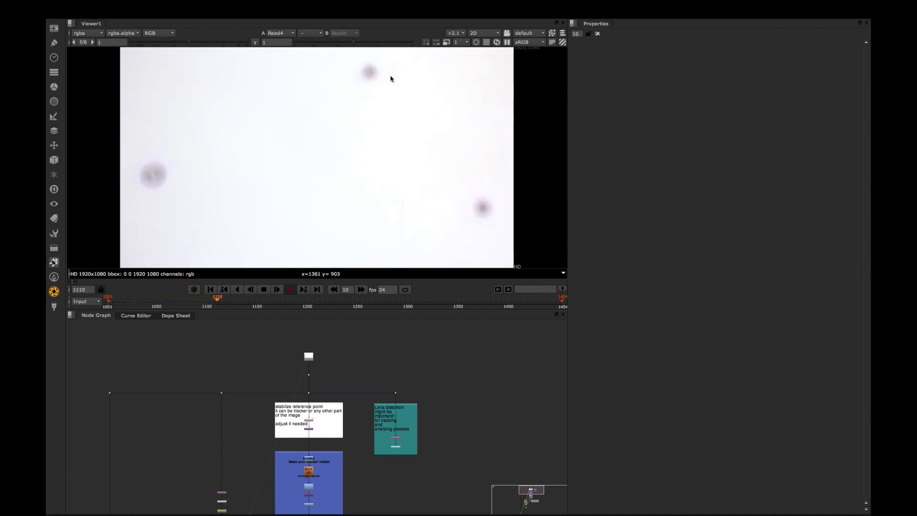
# Jump to a frame with sharp markers and browse to the stabilize reference point group.
pyautogui.click(277, 289)
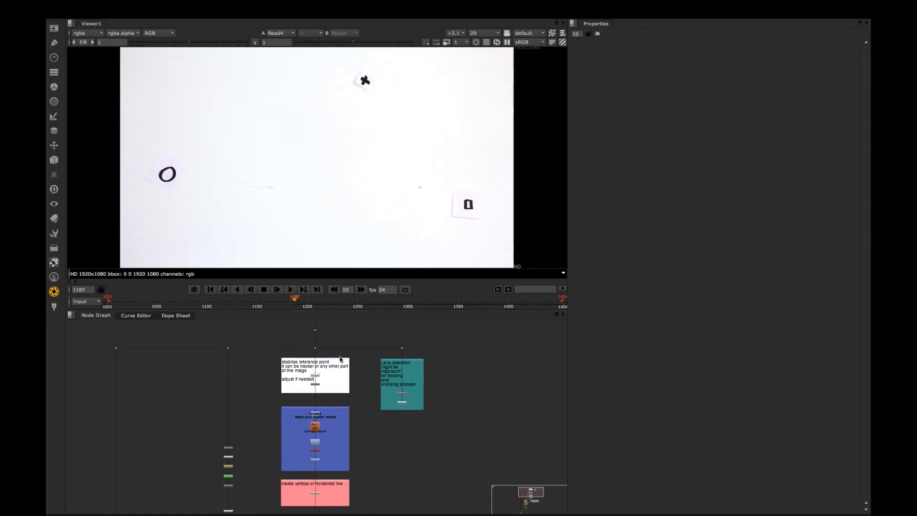
pyautogui.click(315, 377)
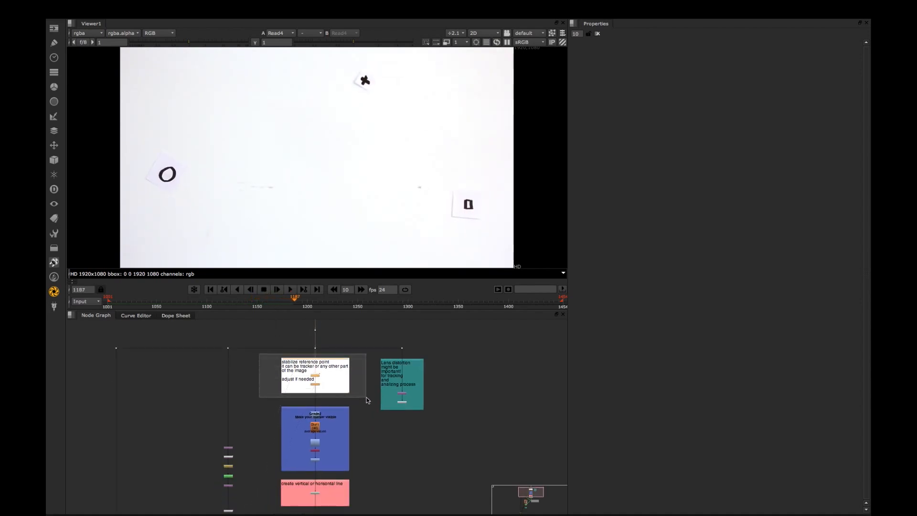
pyautogui.moveTo(476, 195)
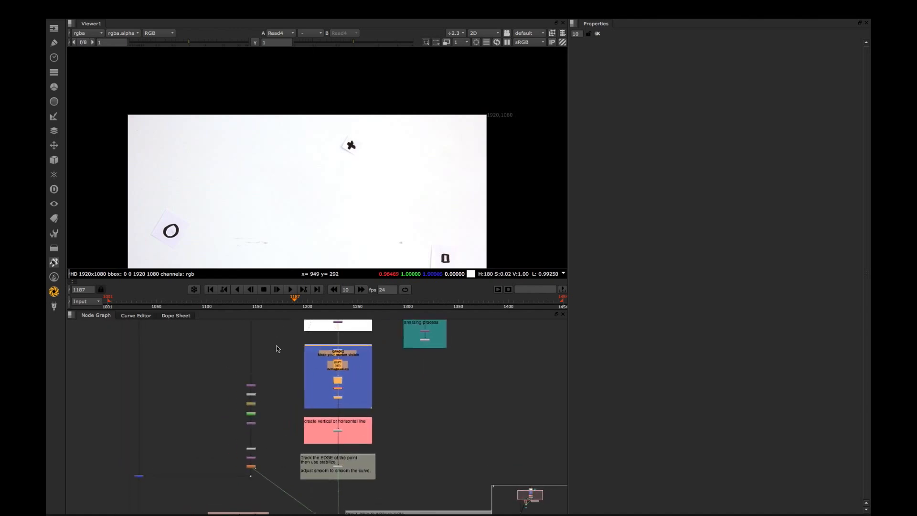
pyautogui.moveTo(393, 393)
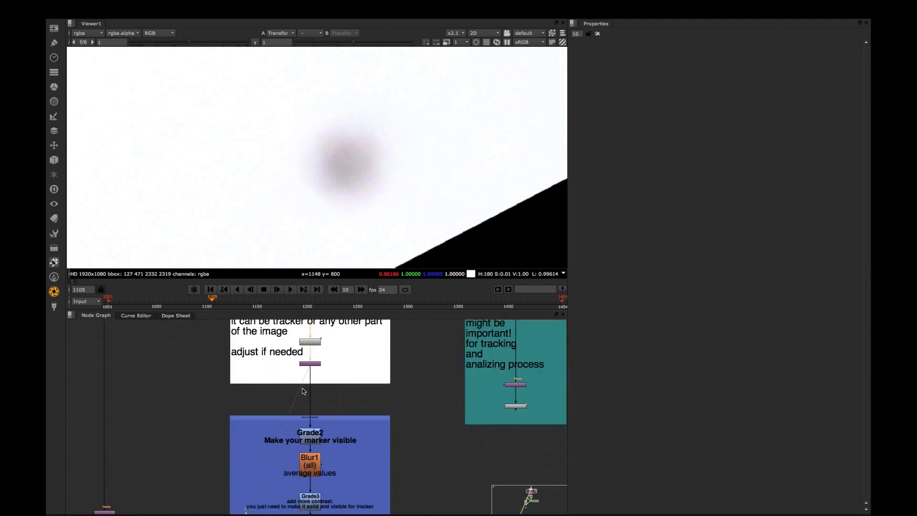
# View Clamp1's solid black marker dot on white and pan the node graph down.
pyautogui.click(310, 432)
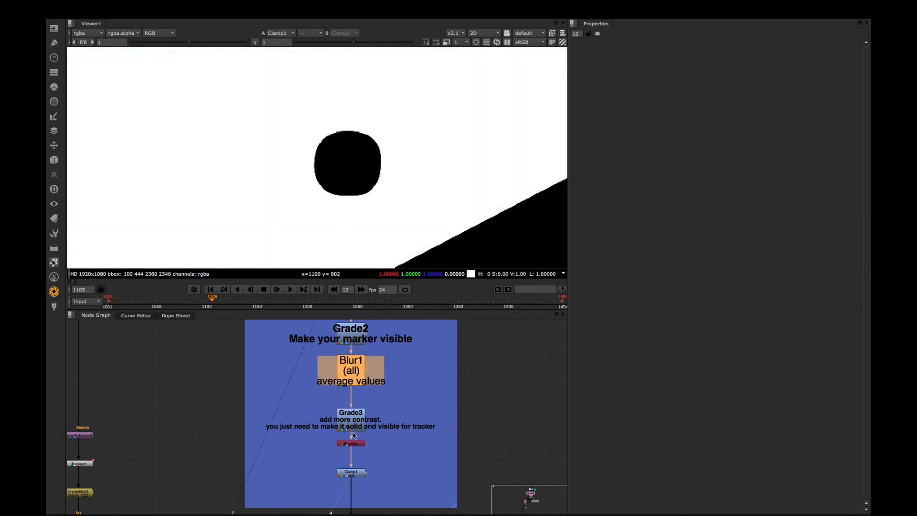
pyautogui.scroll(-3)
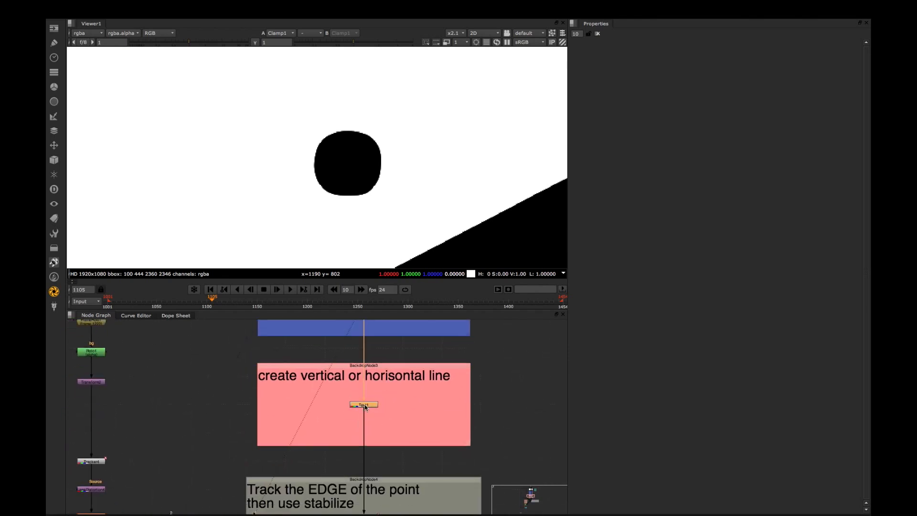
# View Text1's thick horizontal black line drawn through the marker dot.
pyautogui.click(363, 404)
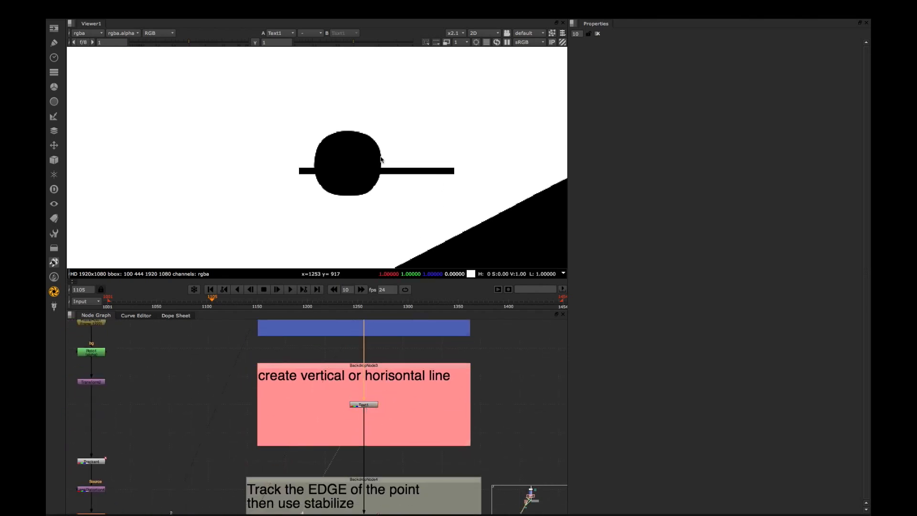
pyautogui.moveTo(355, 187)
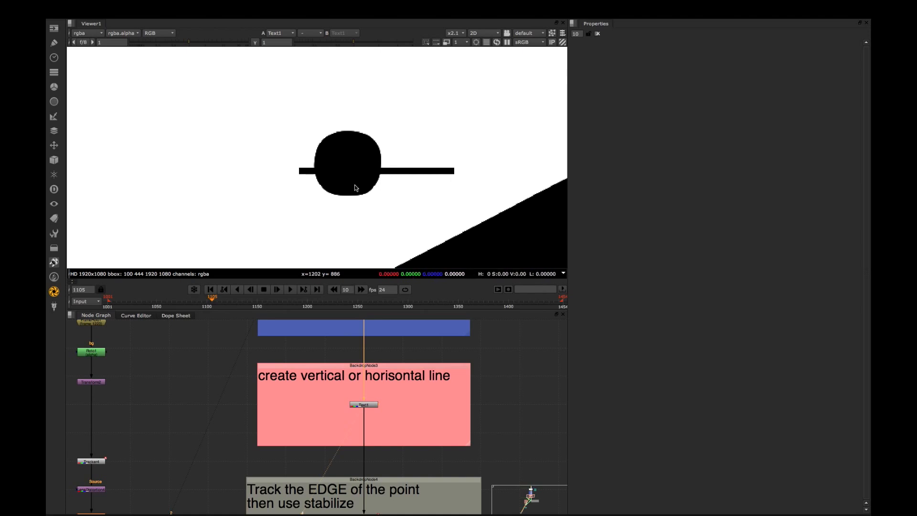
pyautogui.moveTo(412, 128)
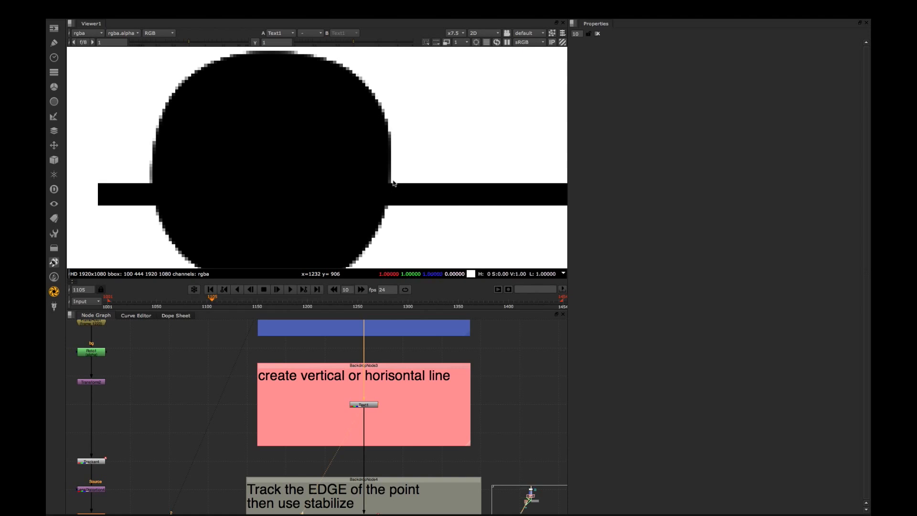
pyautogui.moveTo(378, 170)
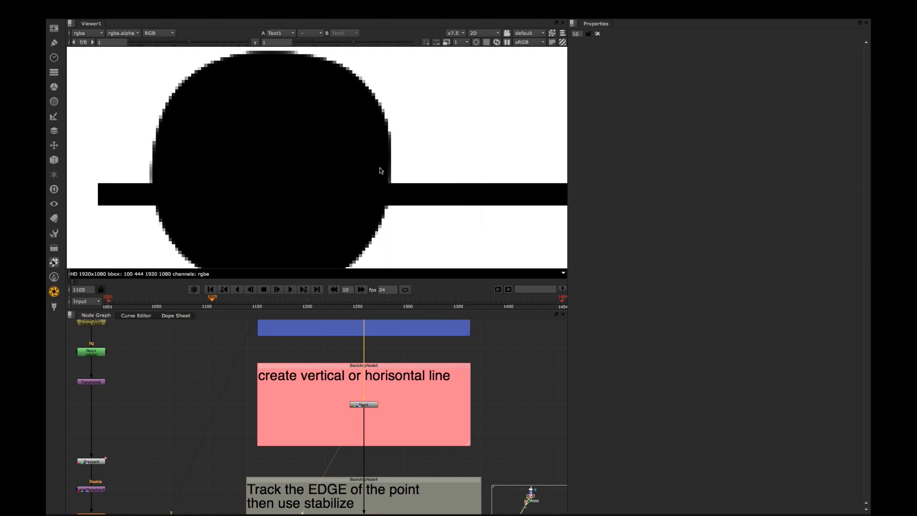
pyautogui.moveTo(376, 398)
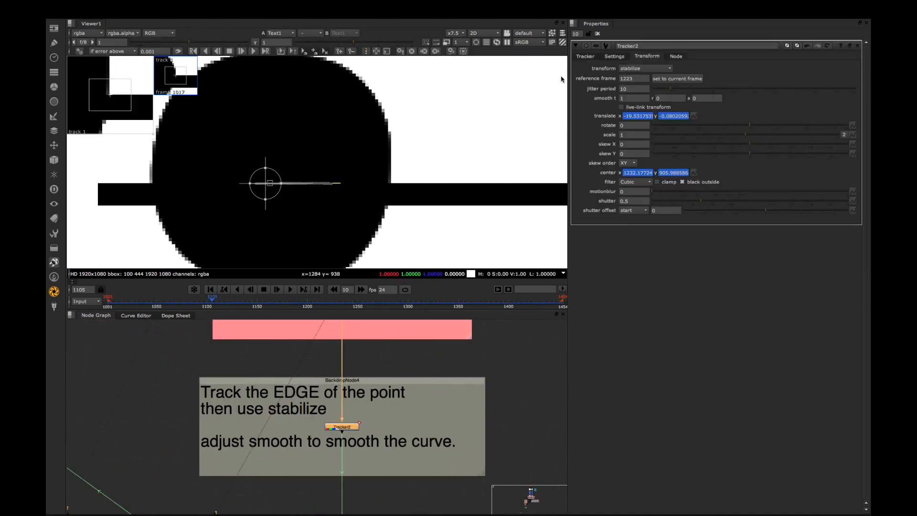
# Review Tracker2's track 1 over playback and set its transform to stabilize.
pyautogui.click(584, 56)
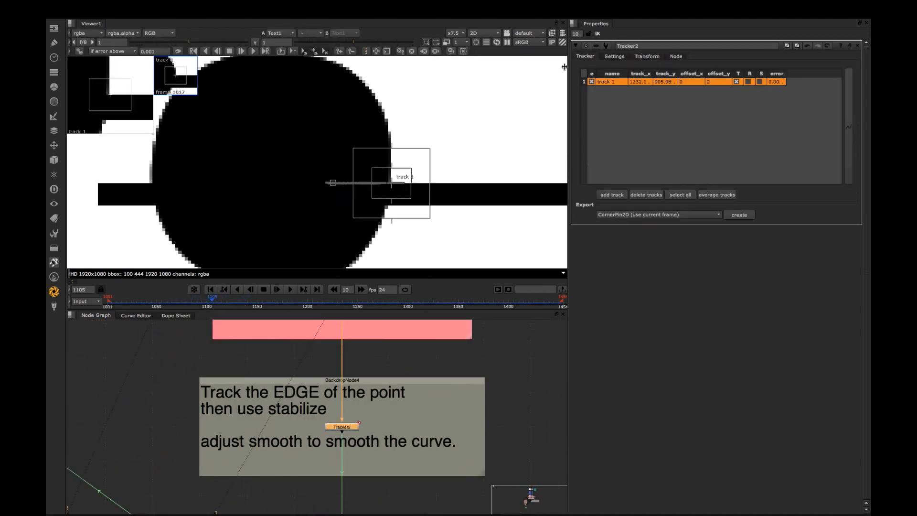
pyautogui.click(291, 289)
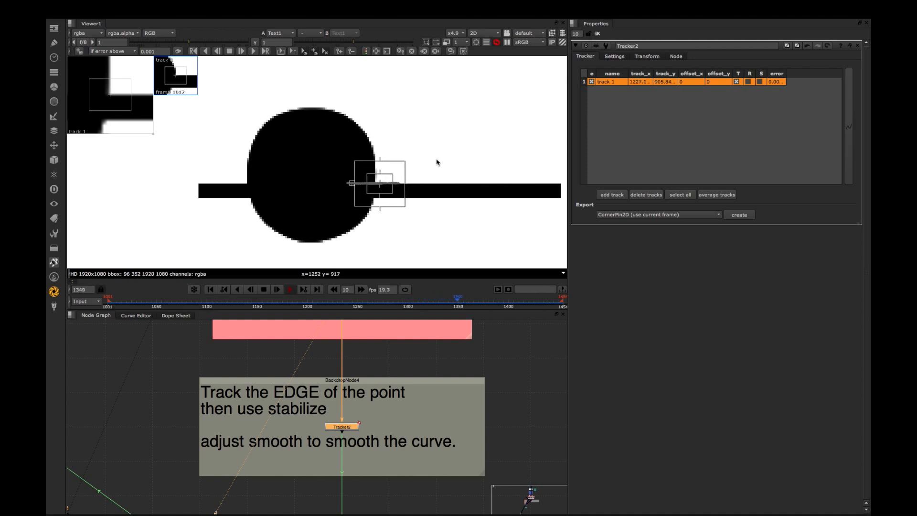
pyautogui.click(647, 57)
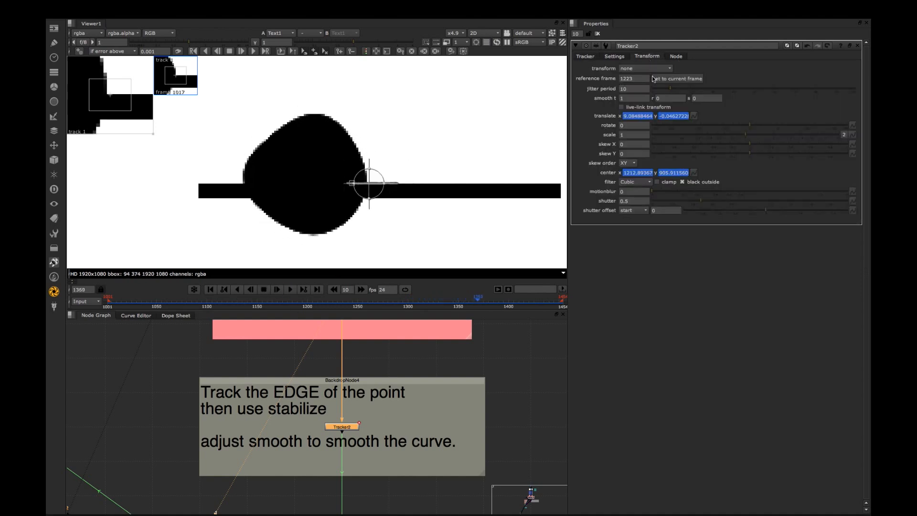
pyautogui.click(645, 68)
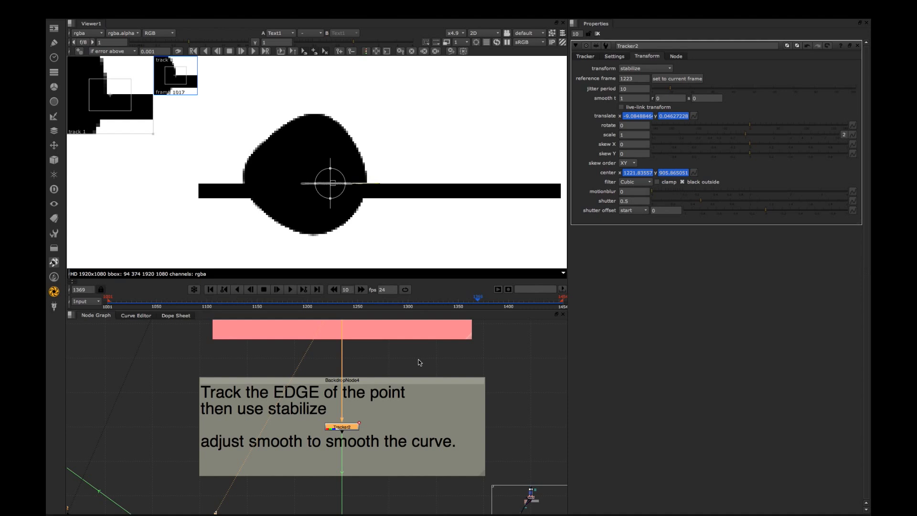
pyautogui.moveTo(376, 448)
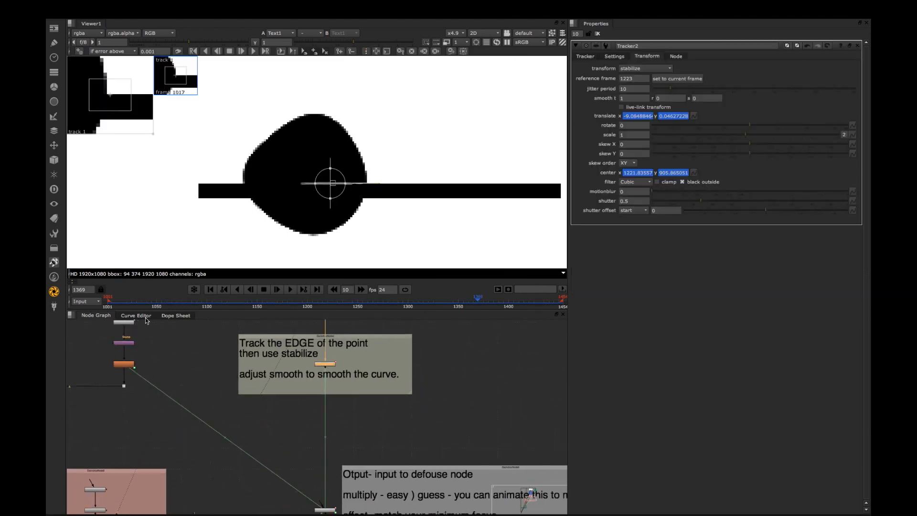
# Inspect Tracker2's translate x curve, enter a smoothing value of 10, and return to the graph.
pyautogui.click(136, 315)
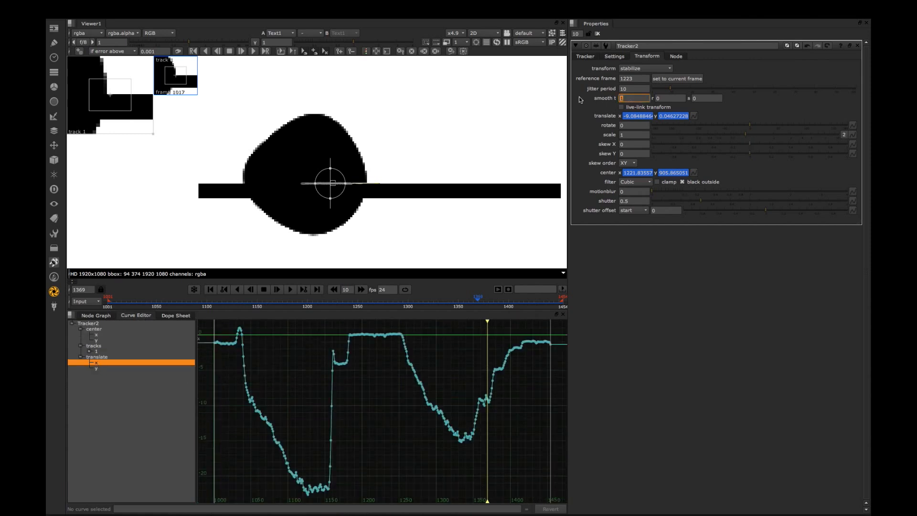
pyautogui.write('10')
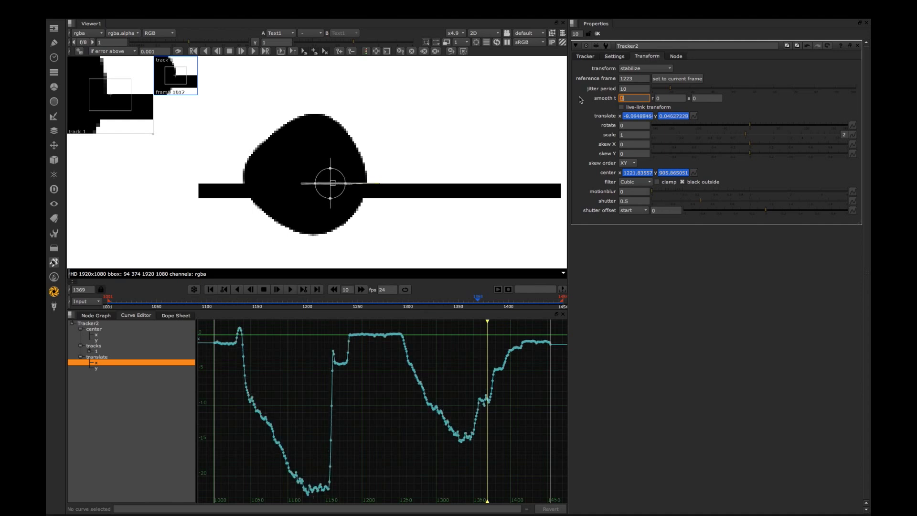
pyautogui.click(96, 316)
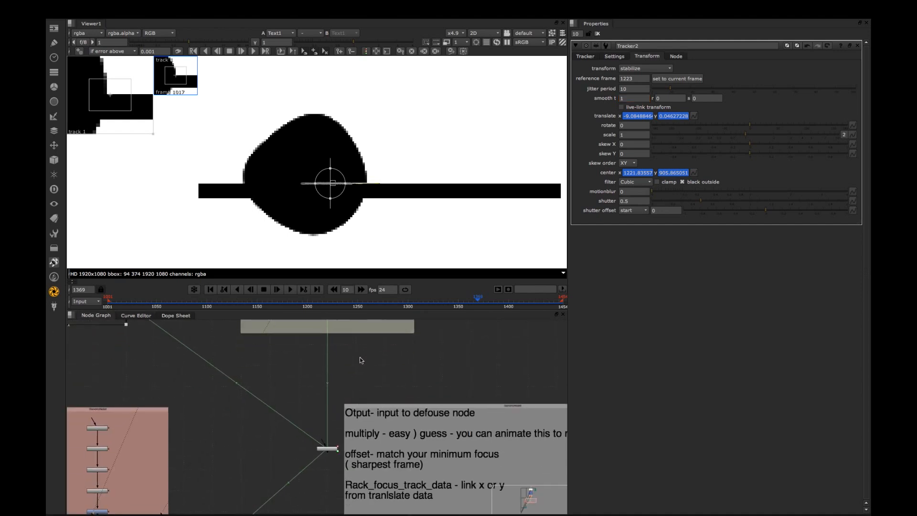
# Compare NoOp1 and tracker curves, then lower NoOp1's multiply from 3.1 to 2.
pyautogui.click(326, 449)
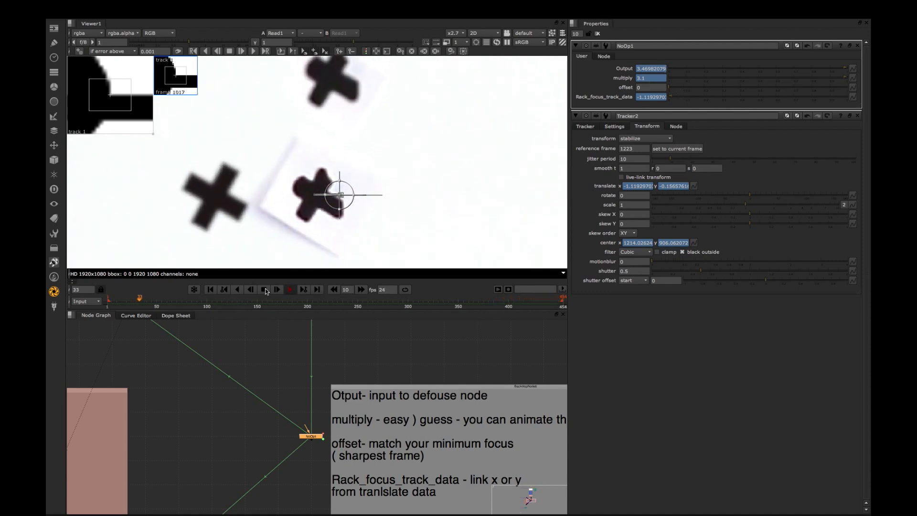
pyautogui.click(136, 315)
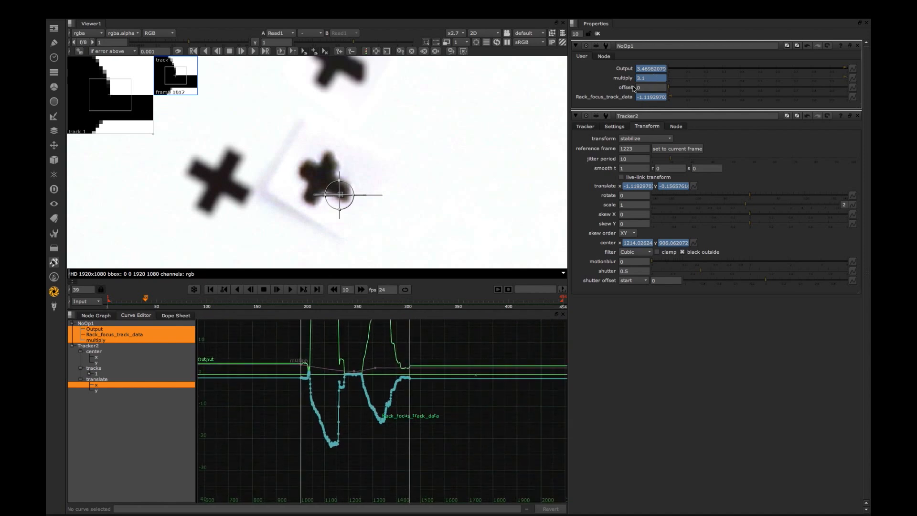
pyautogui.click(95, 315)
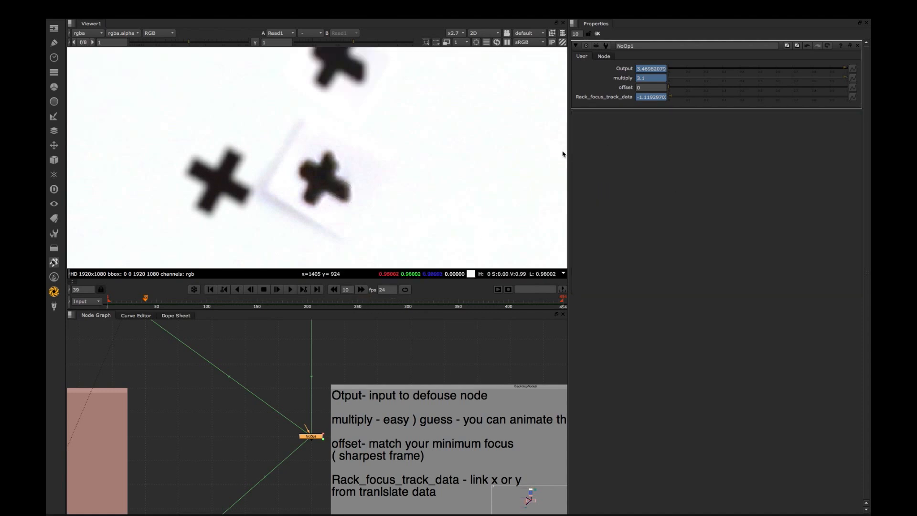
pyautogui.click(88, 300)
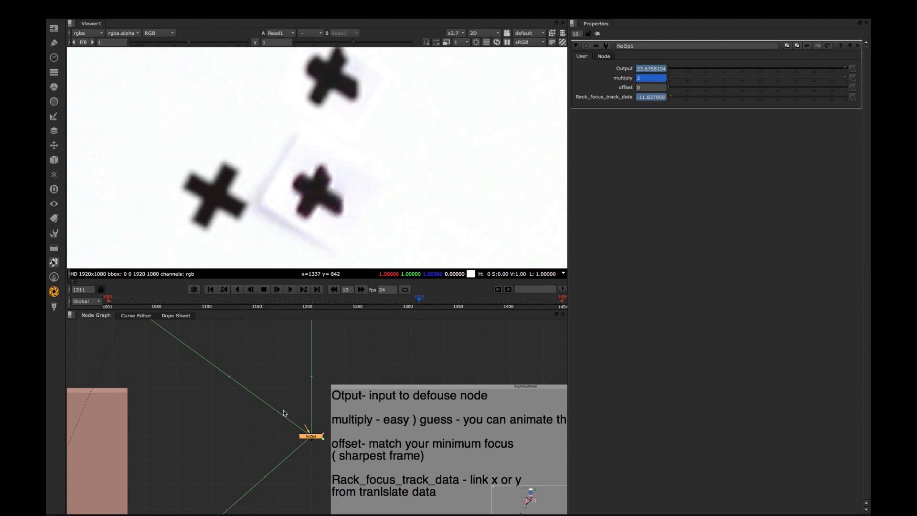
pyautogui.moveTo(615, 192)
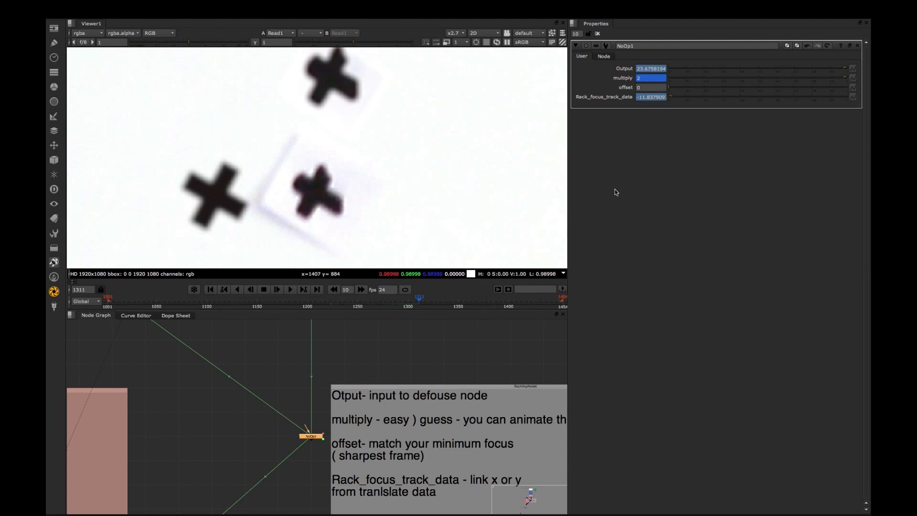
# Inspect NoOp1's Output expression and graph Output, track data and multiply curves.
pyautogui.rightClick(648, 68)
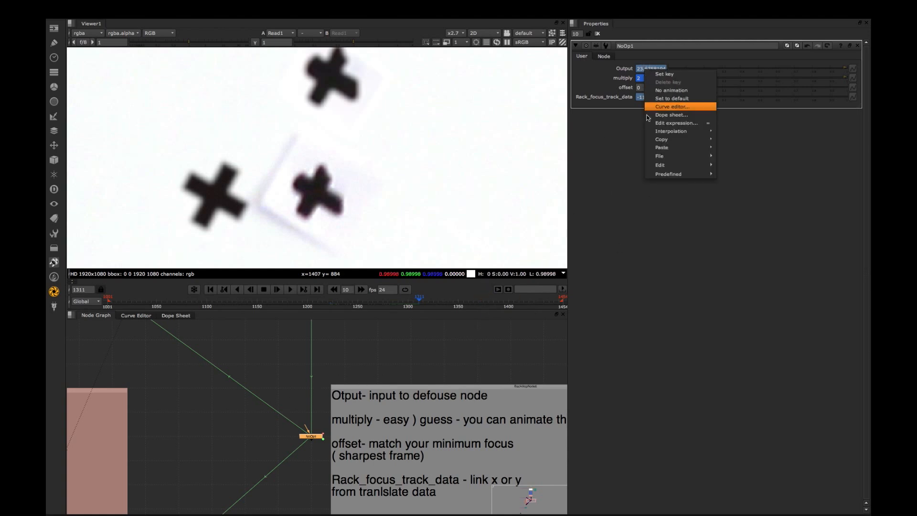
pyautogui.click(677, 123)
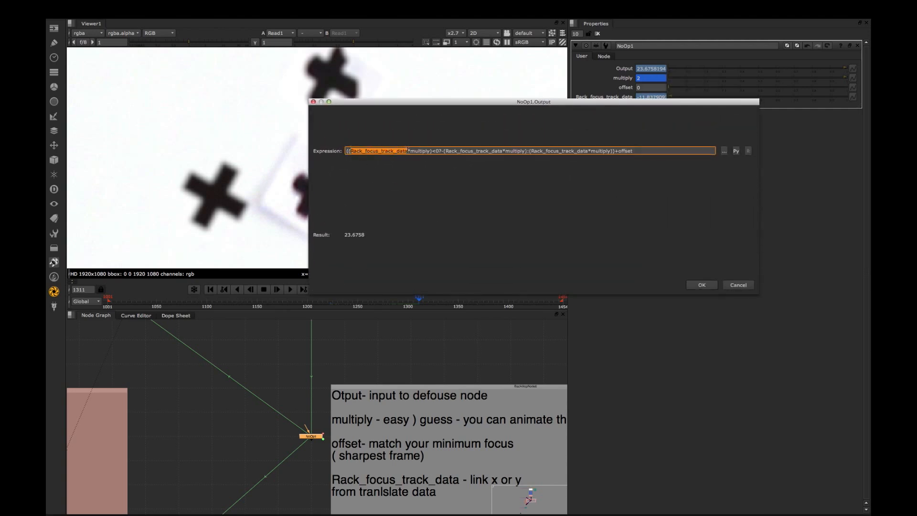
pyautogui.moveTo(407, 154)
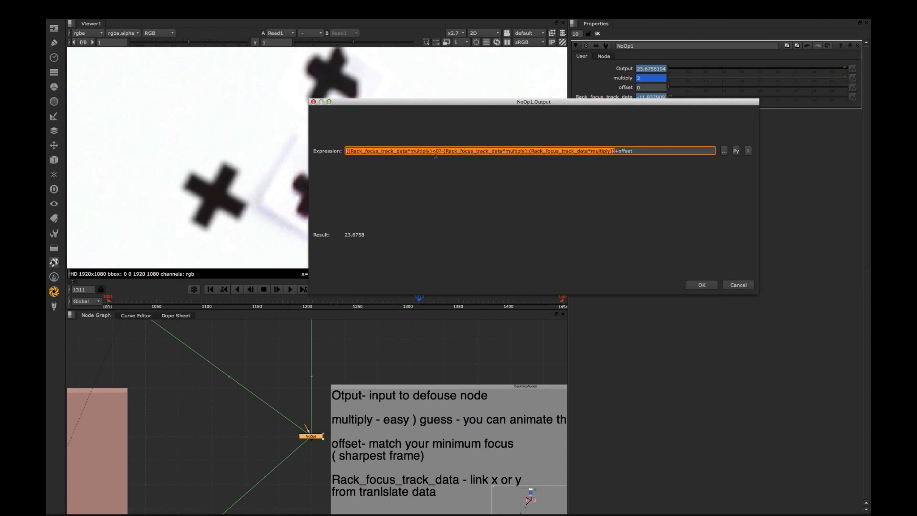
pyautogui.moveTo(462, 192)
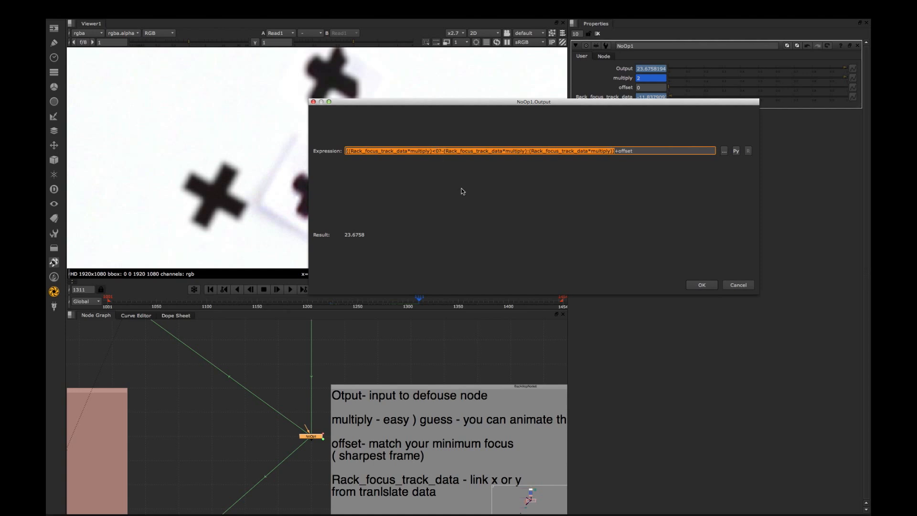
pyautogui.click(136, 316)
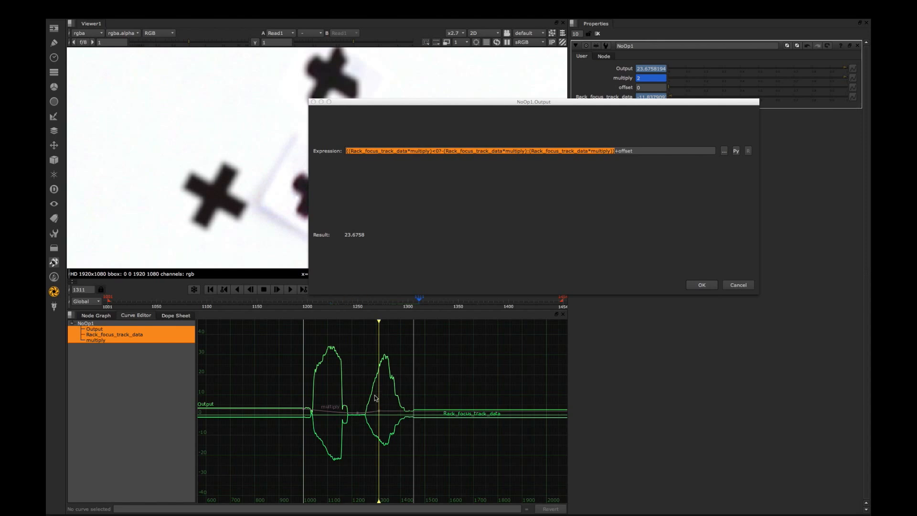
pyautogui.moveTo(662, 179)
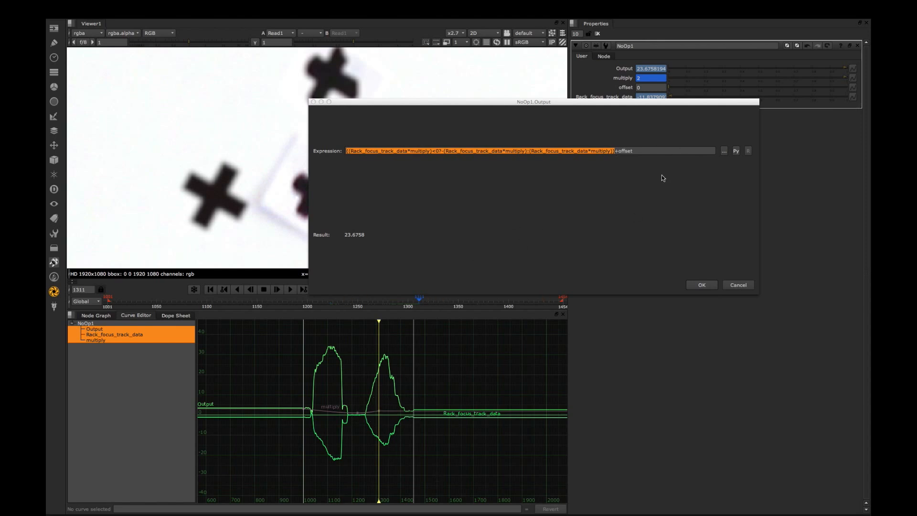
pyautogui.click(701, 284)
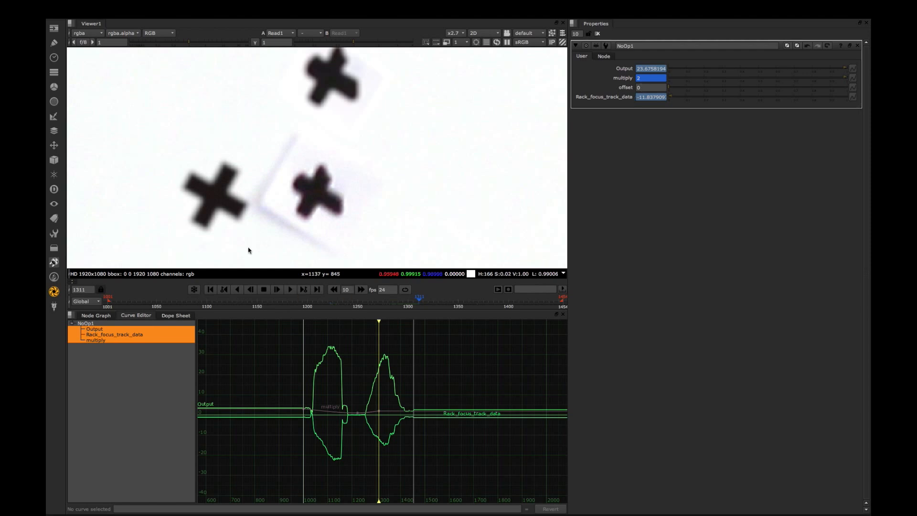
pyautogui.moveTo(372, 208)
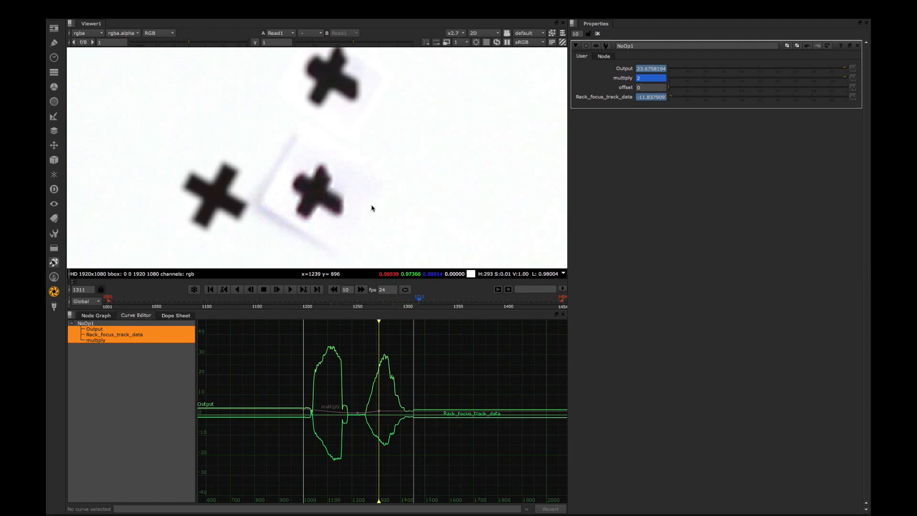
pyautogui.moveTo(370, 210)
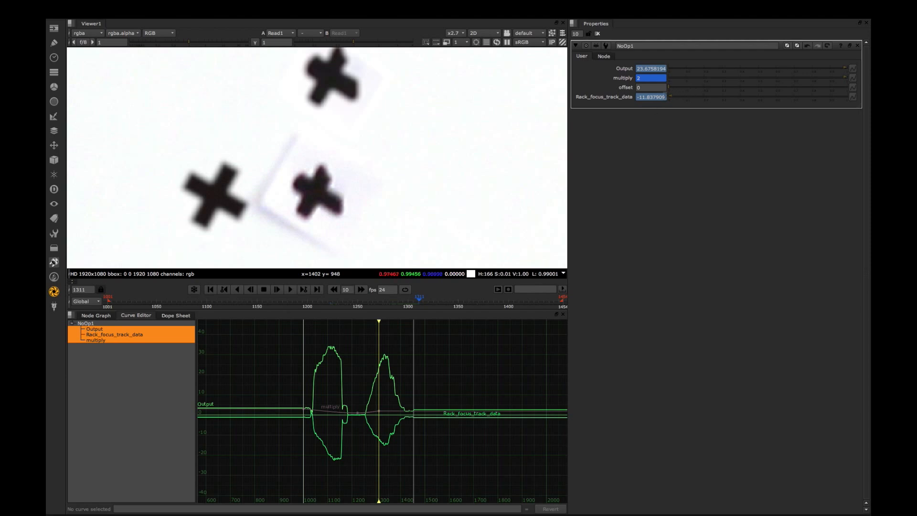
pyautogui.moveTo(385, 227)
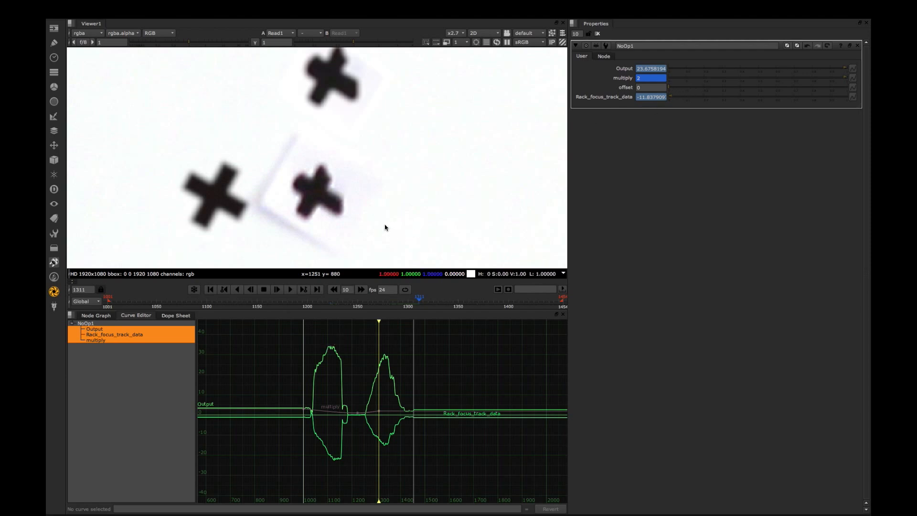
pyautogui.moveTo(524, 211)
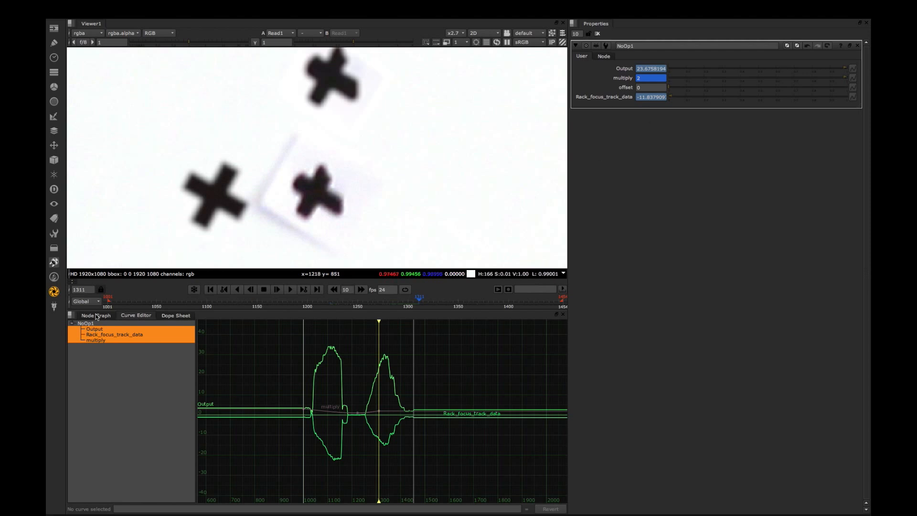
# View Merge4 and give NoOp1 a negative offset, bringing Output to 3.6758194.
pyautogui.click(96, 316)
pyautogui.write('-10')
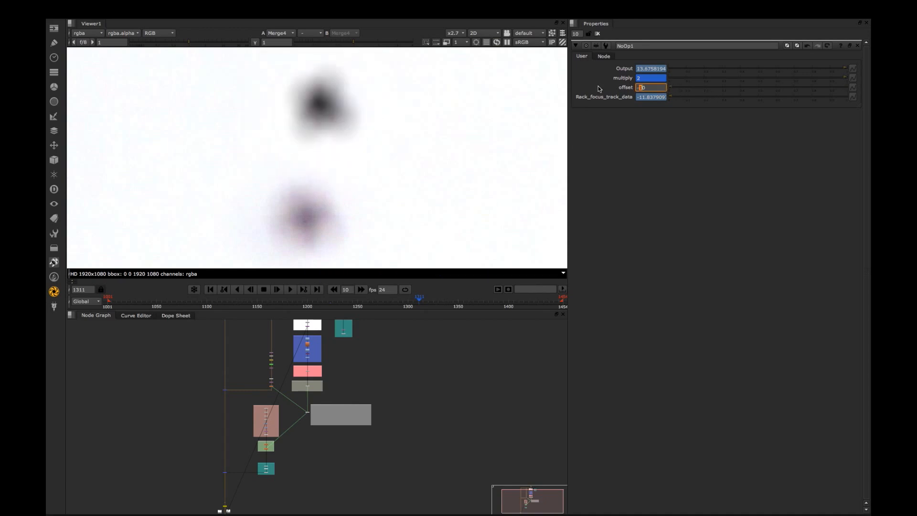
pyautogui.click(135, 315)
pyautogui.write('0')
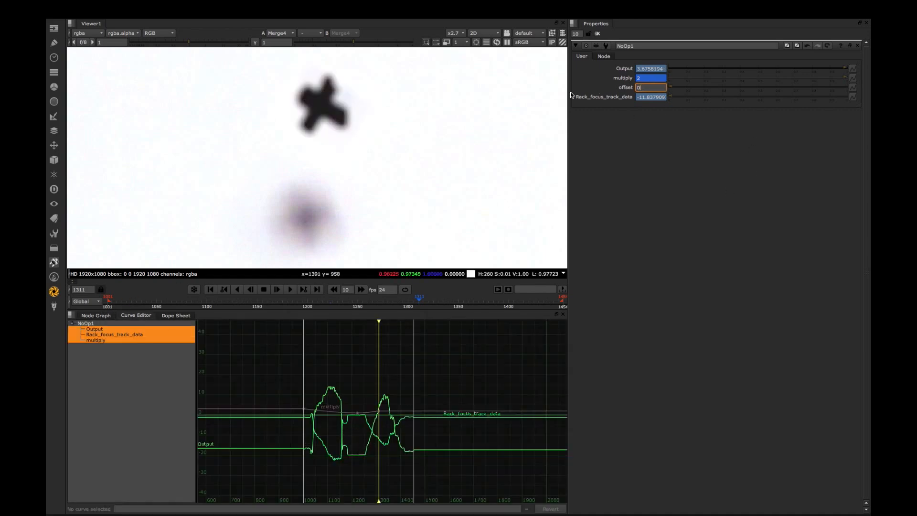
pyautogui.click(96, 315)
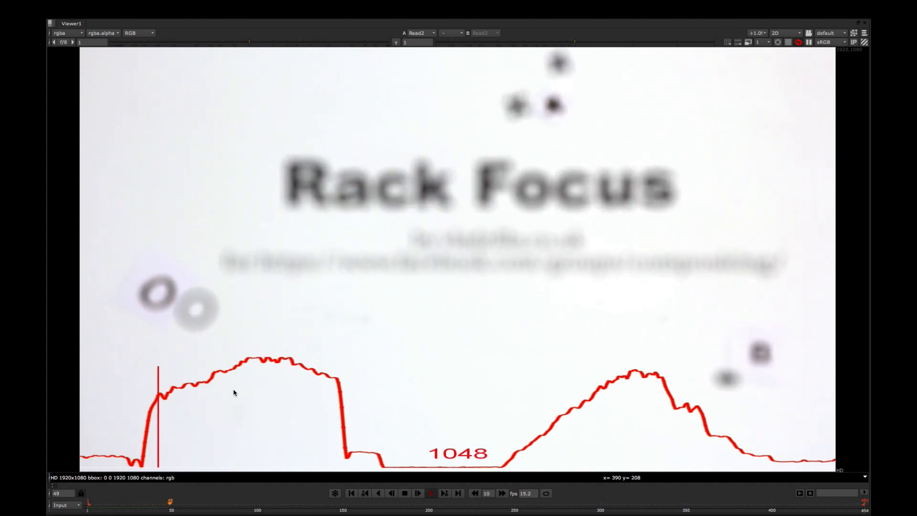
# Play the Rack Focus comp from frame 1048 to 1077 along its red focus curve.
pyautogui.click(417, 493)
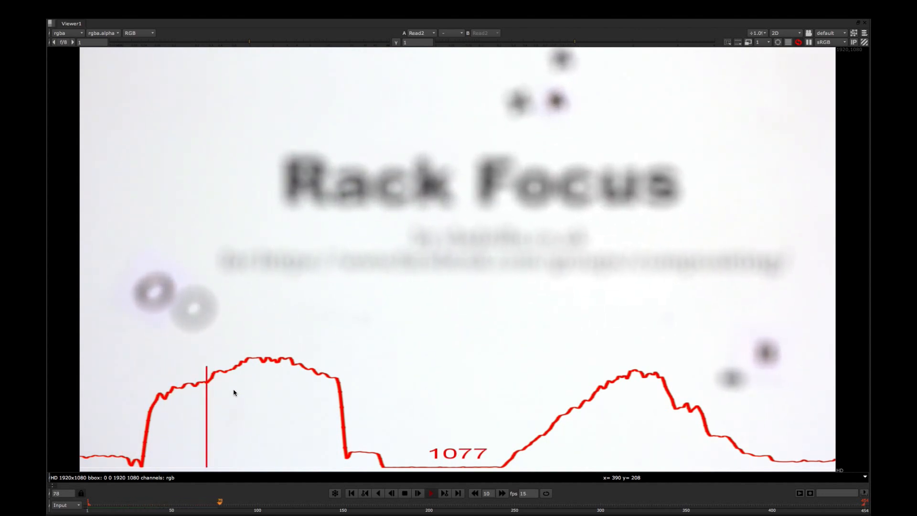